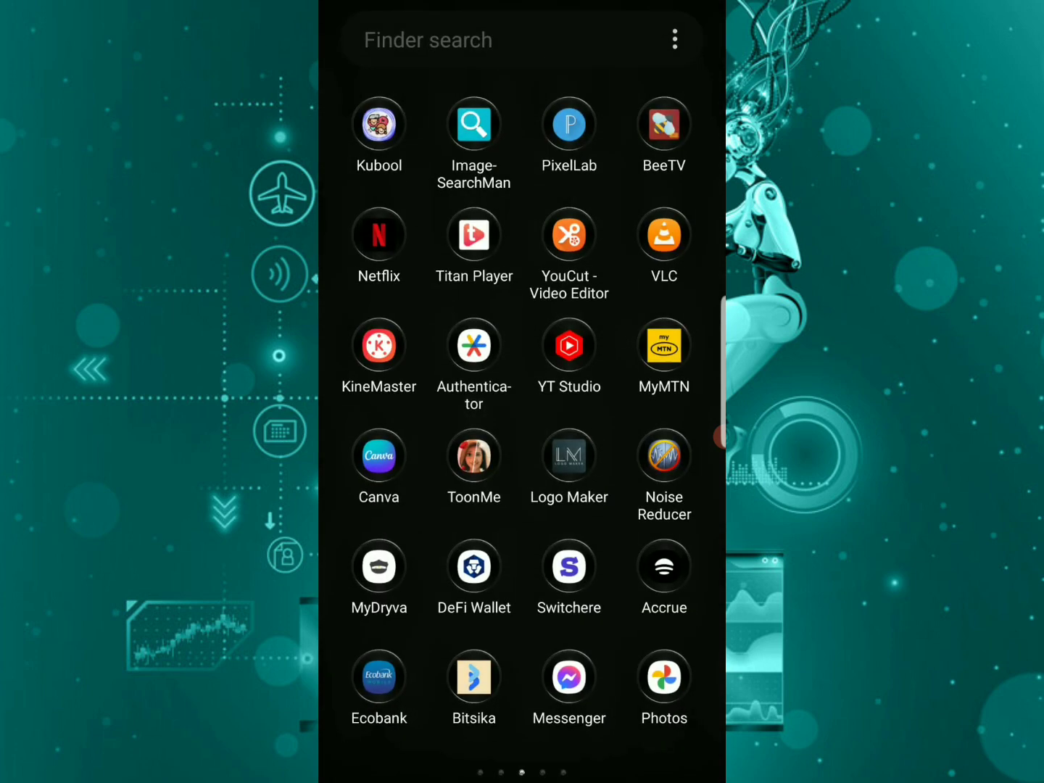
- Launch Messenger from the app drawer to reach the chats list
left_click(568, 677)
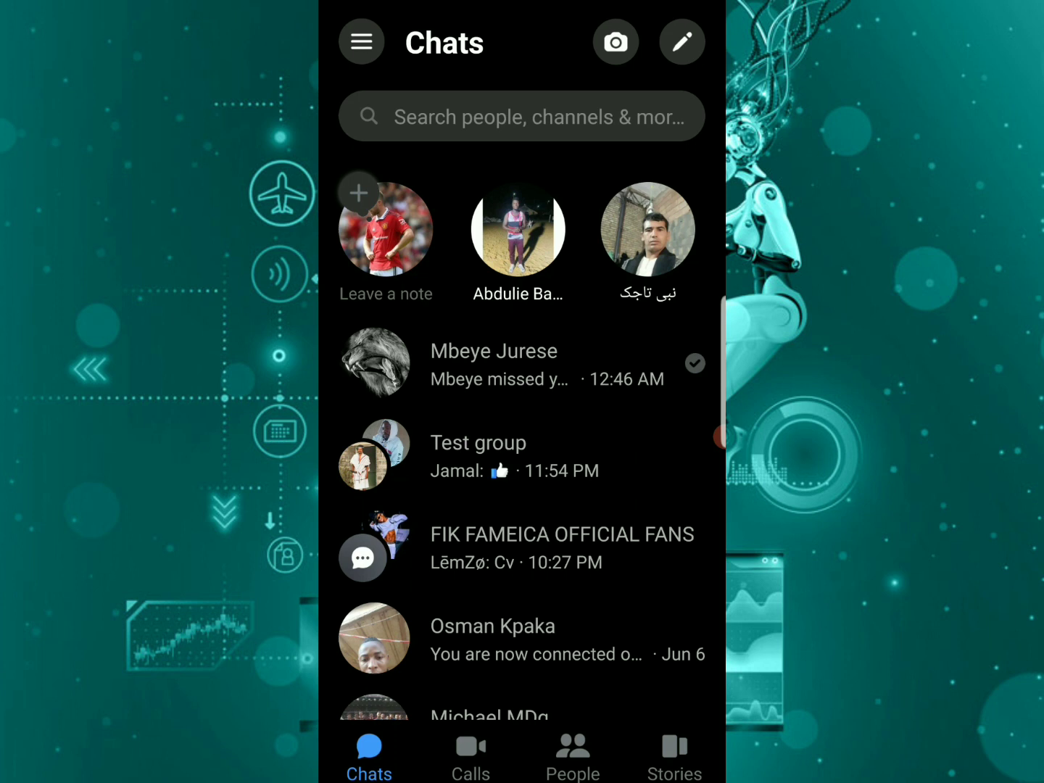
left_click(493, 364)
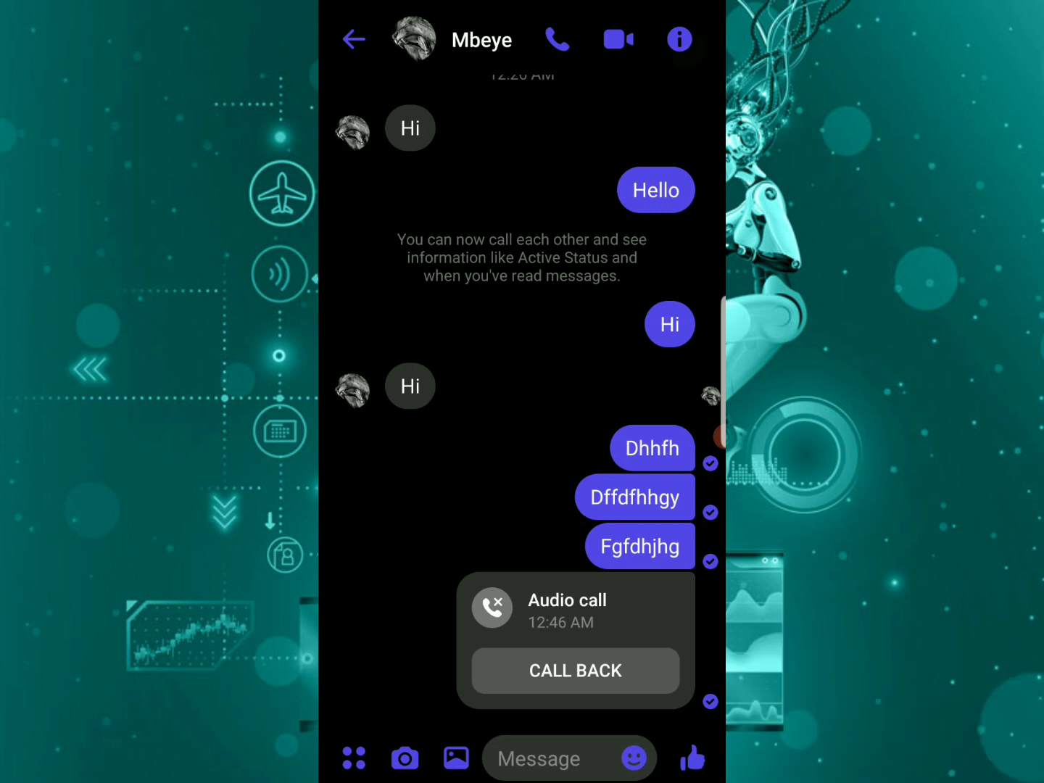
left_click(679, 39)
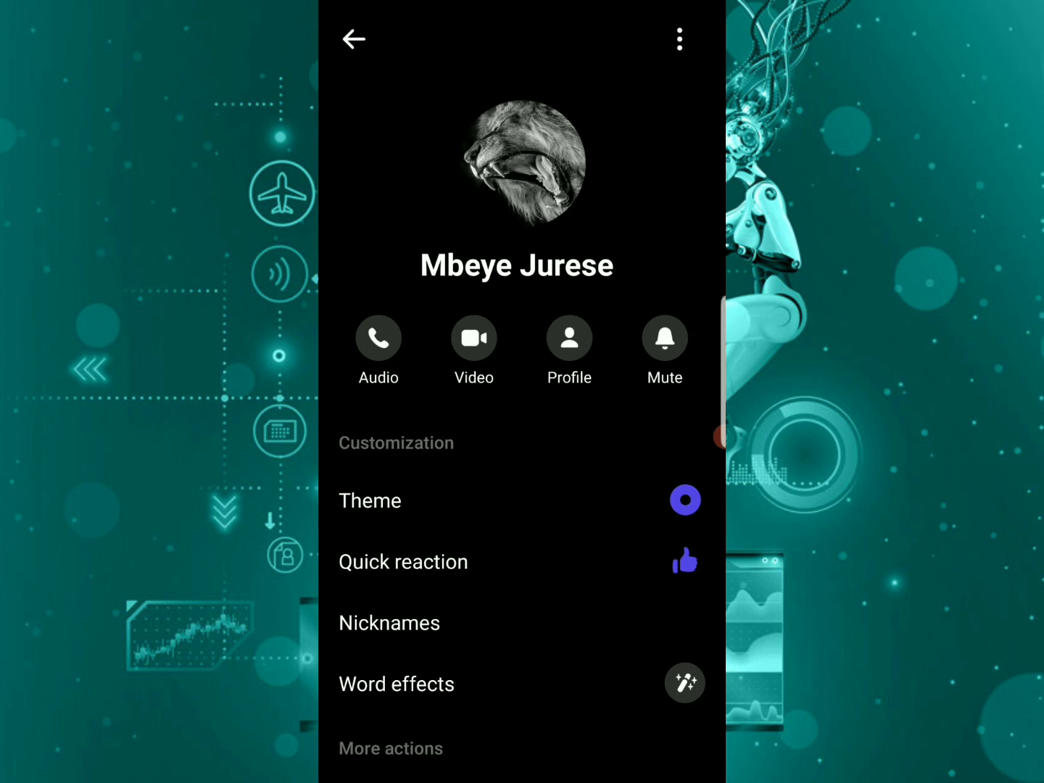
scroll("down", 3)
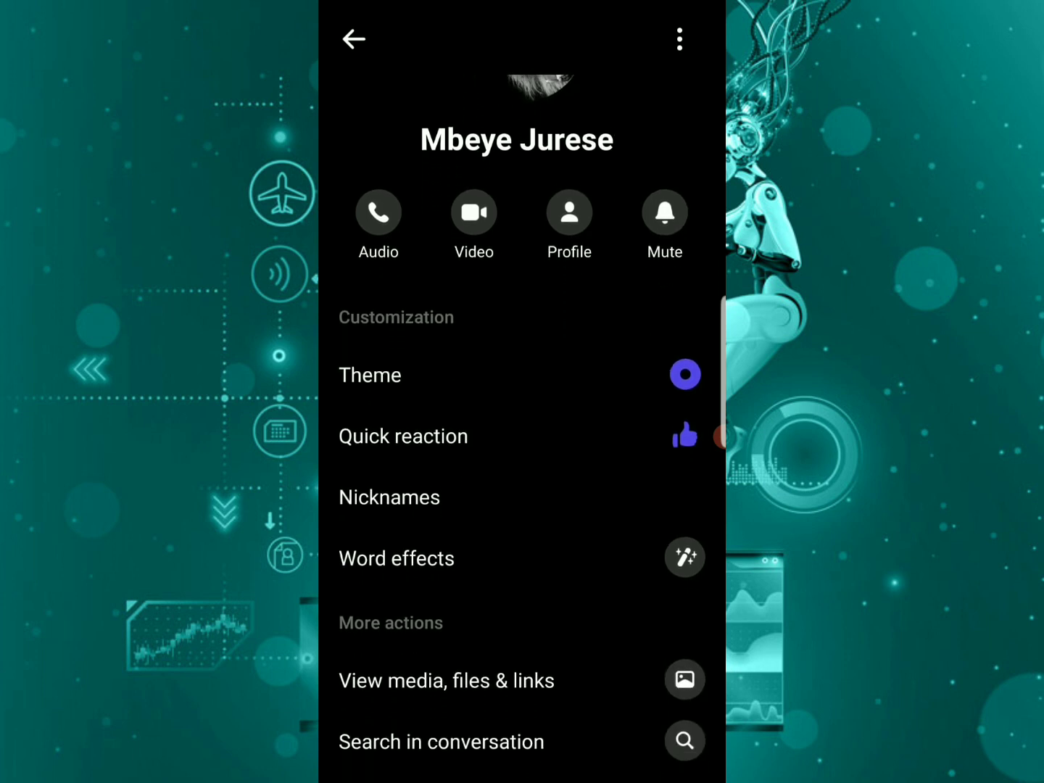
scroll("down", 3)
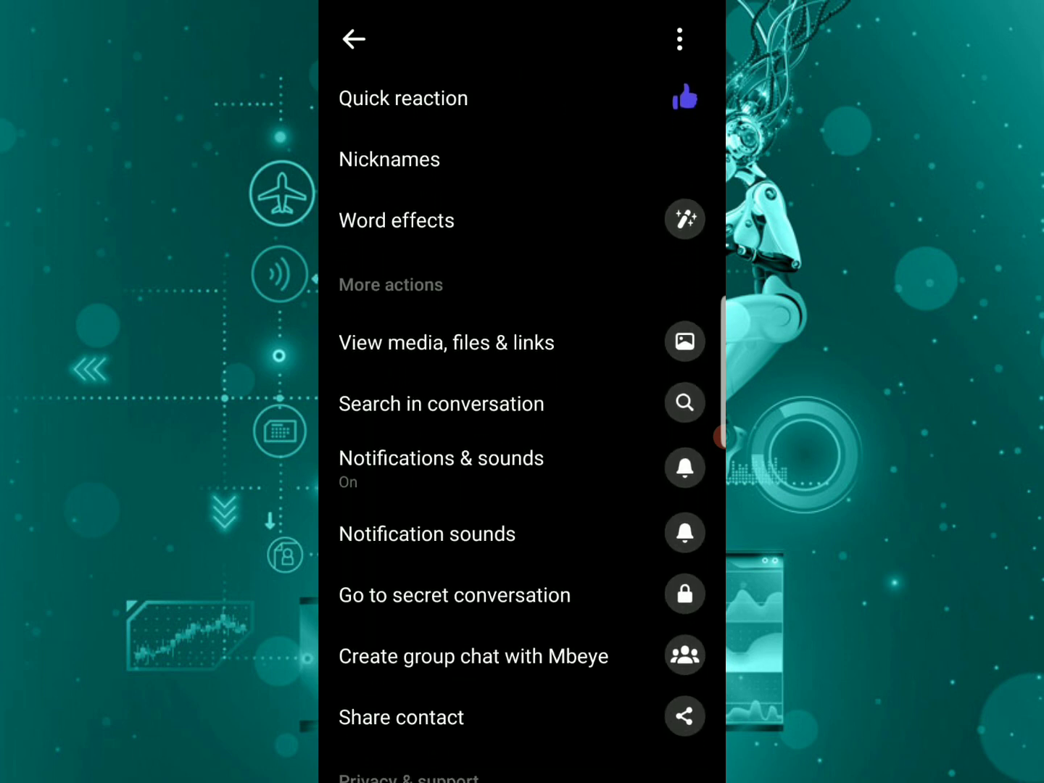
scroll("down", 3)
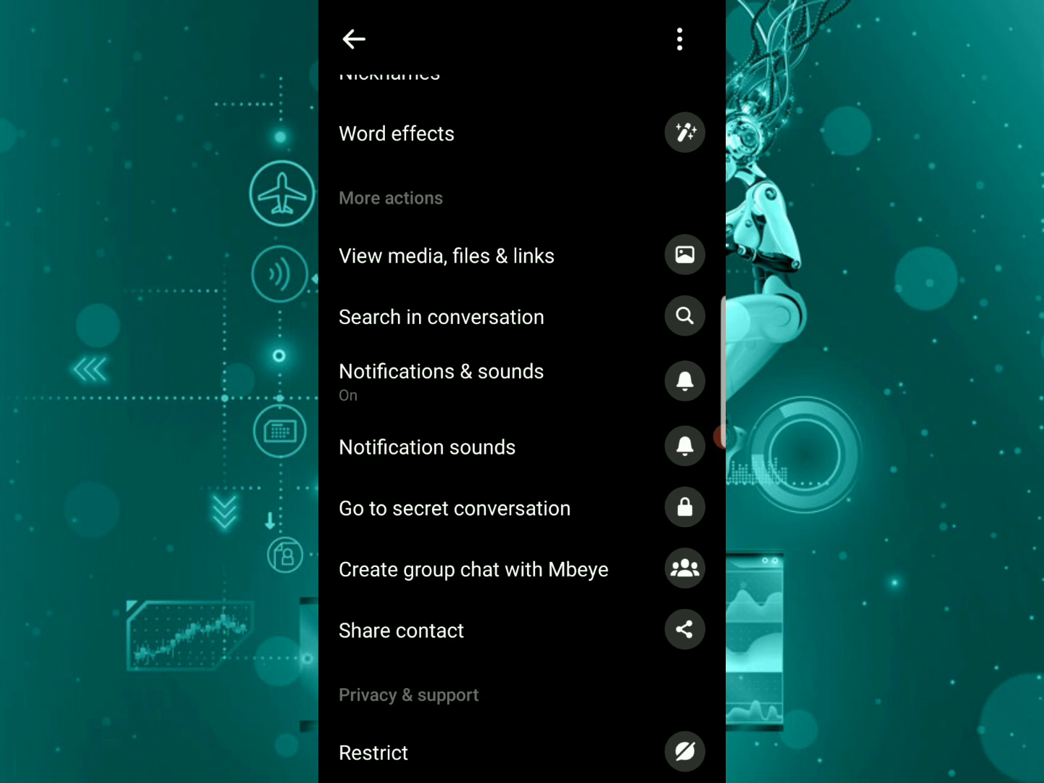
- Start a secret conversation with Mbeye, send 'Hi', and go back to the chats list
left_click(355, 38)
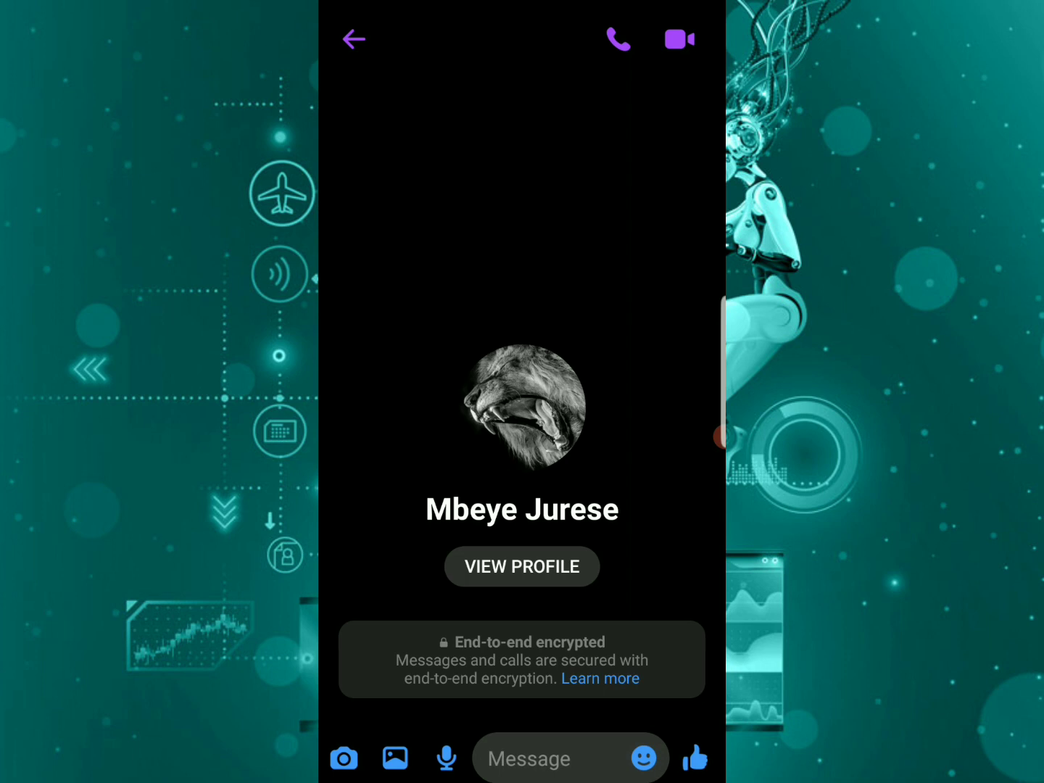
type("Hi")
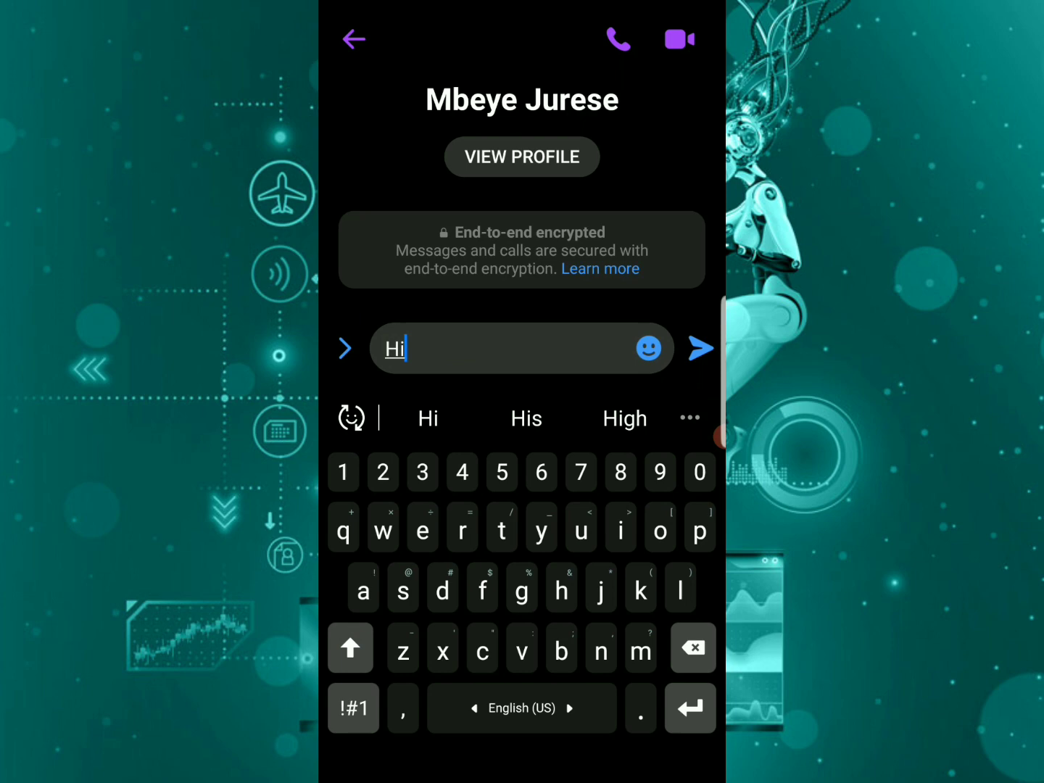
left_click(701, 348)
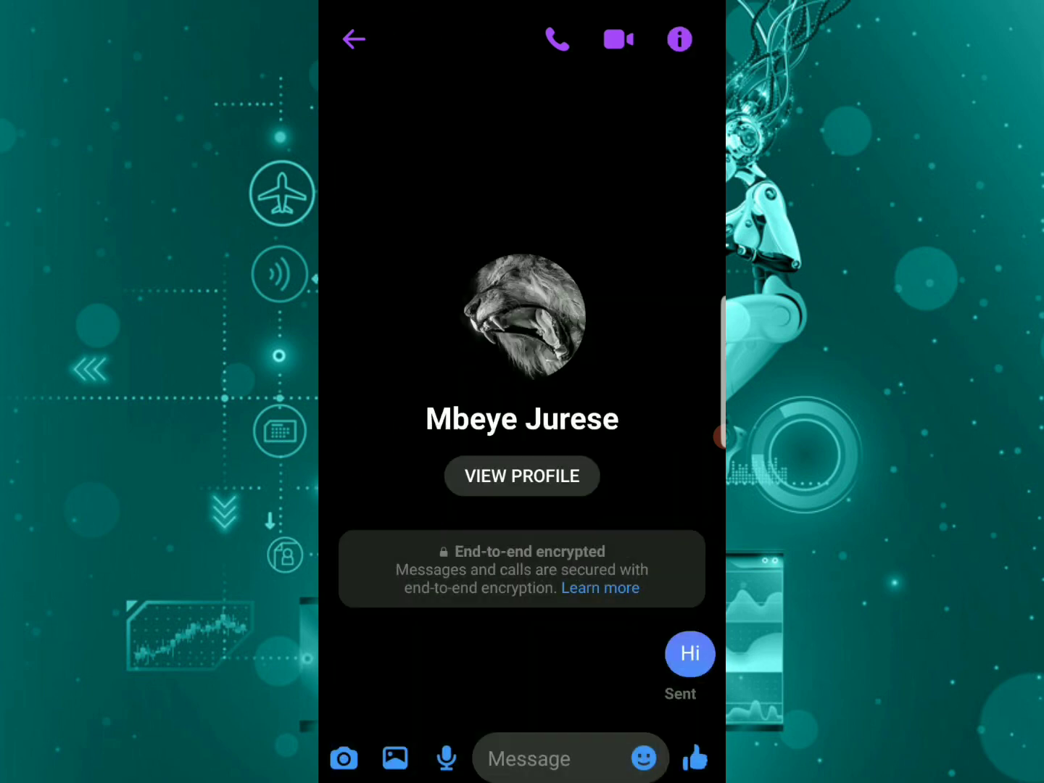
left_click(356, 39)
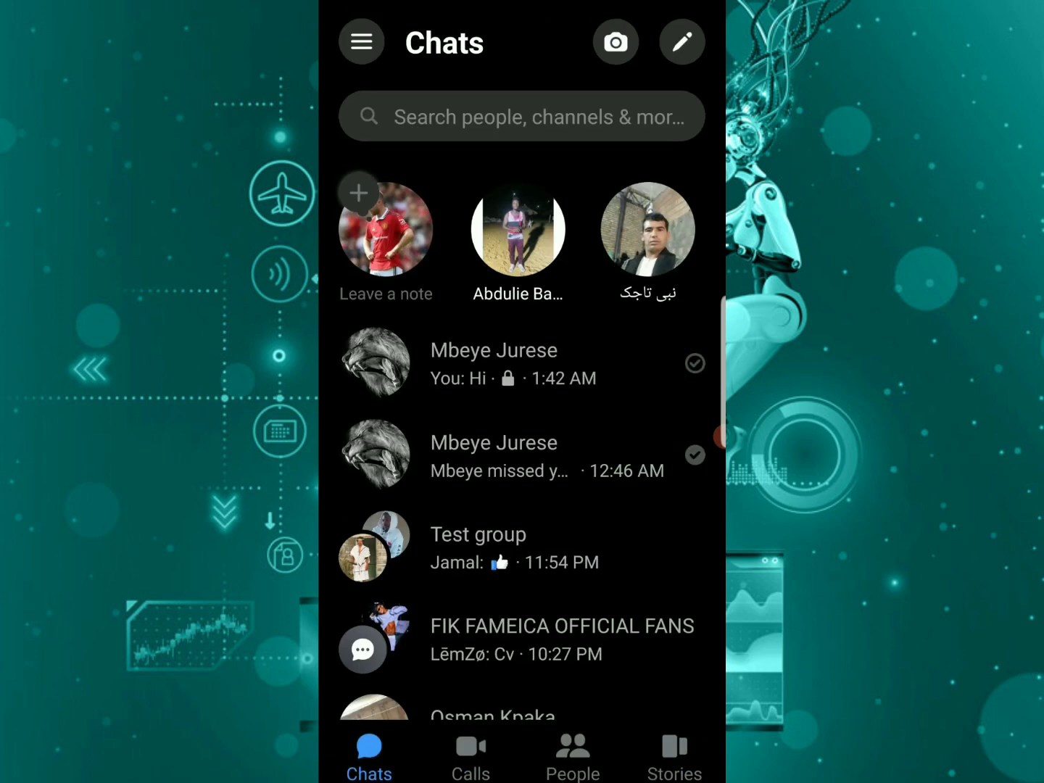
- Reopen the encrypted Mbeye chat, view his end-to-end encryption keys, and return to the chat
left_click(492, 363)
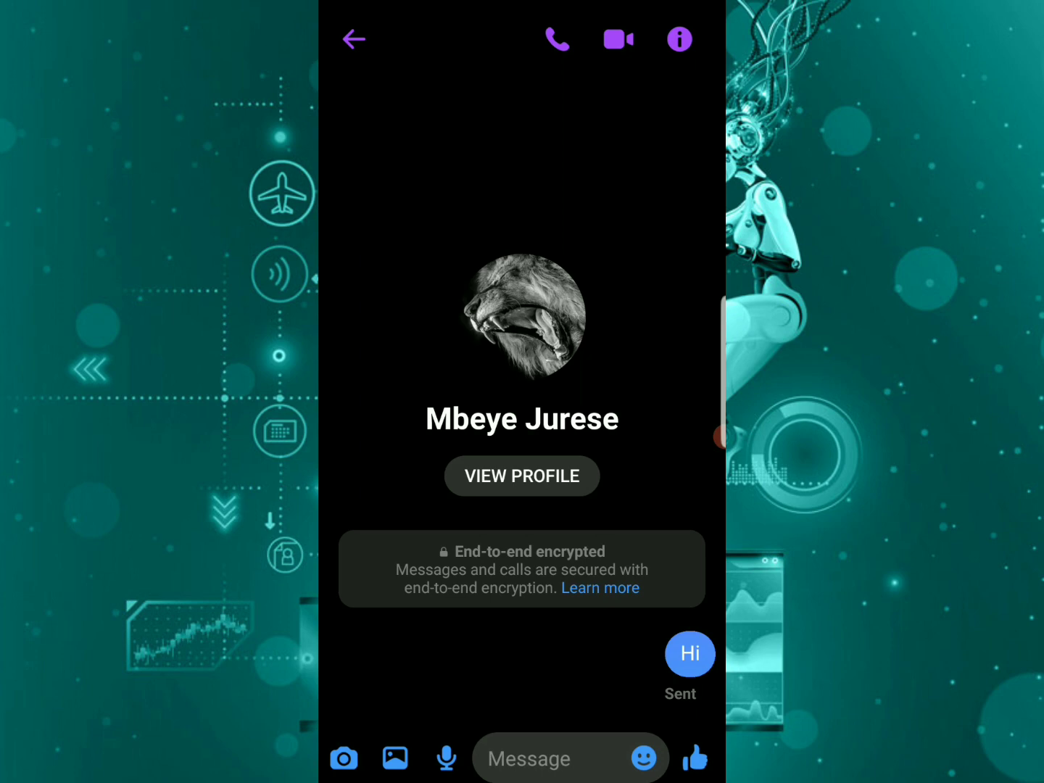
left_click(356, 38)
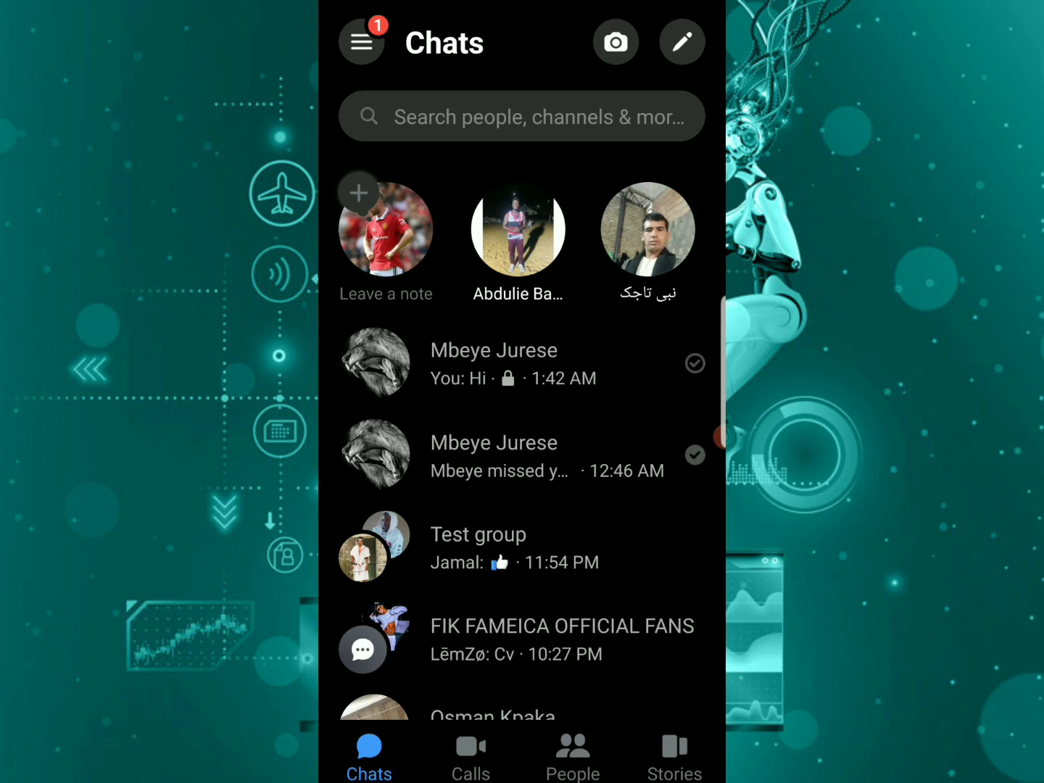
left_click(493, 362)
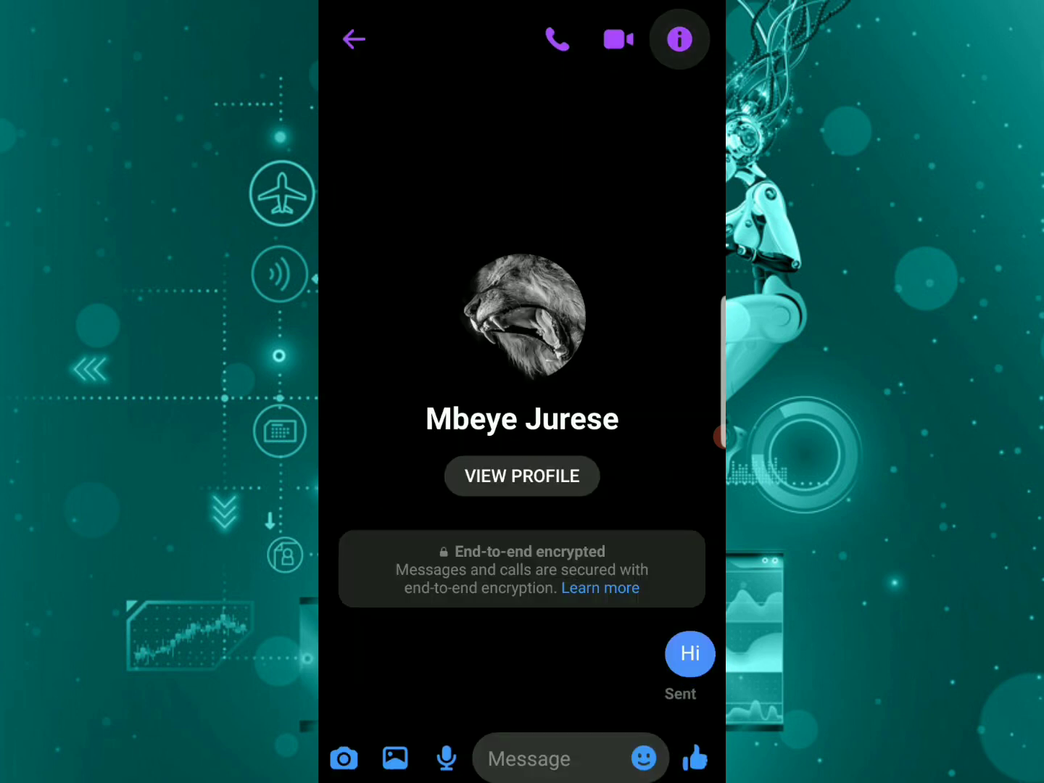
left_click(679, 39)
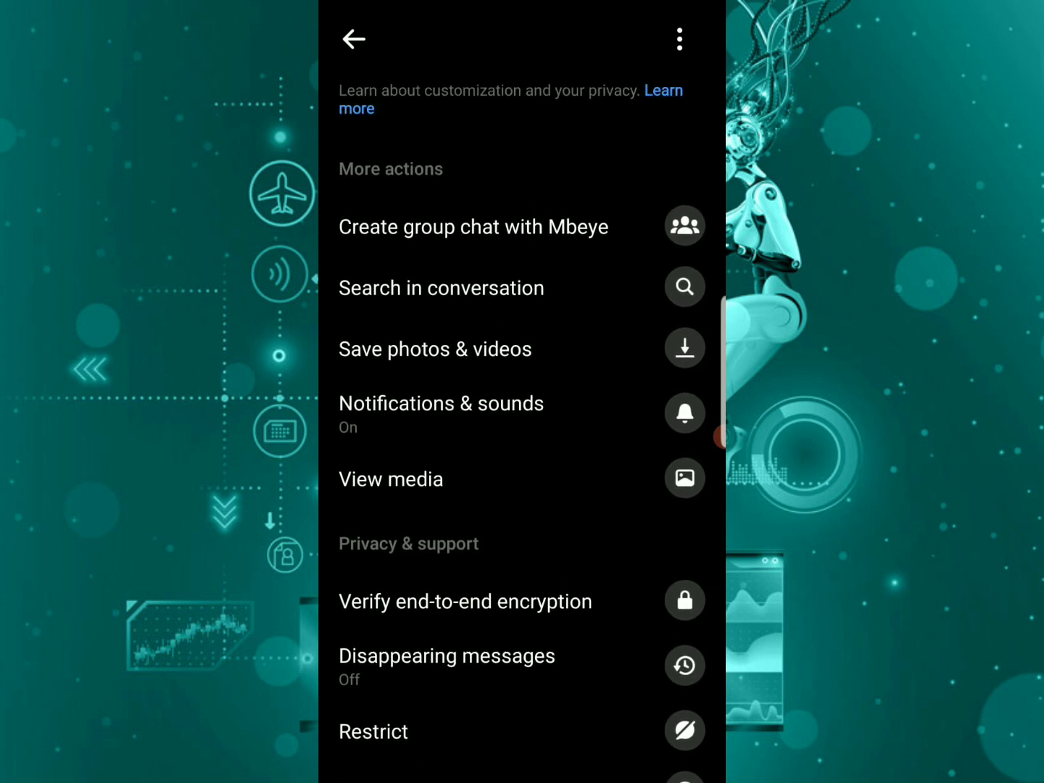
scroll("down", 3)
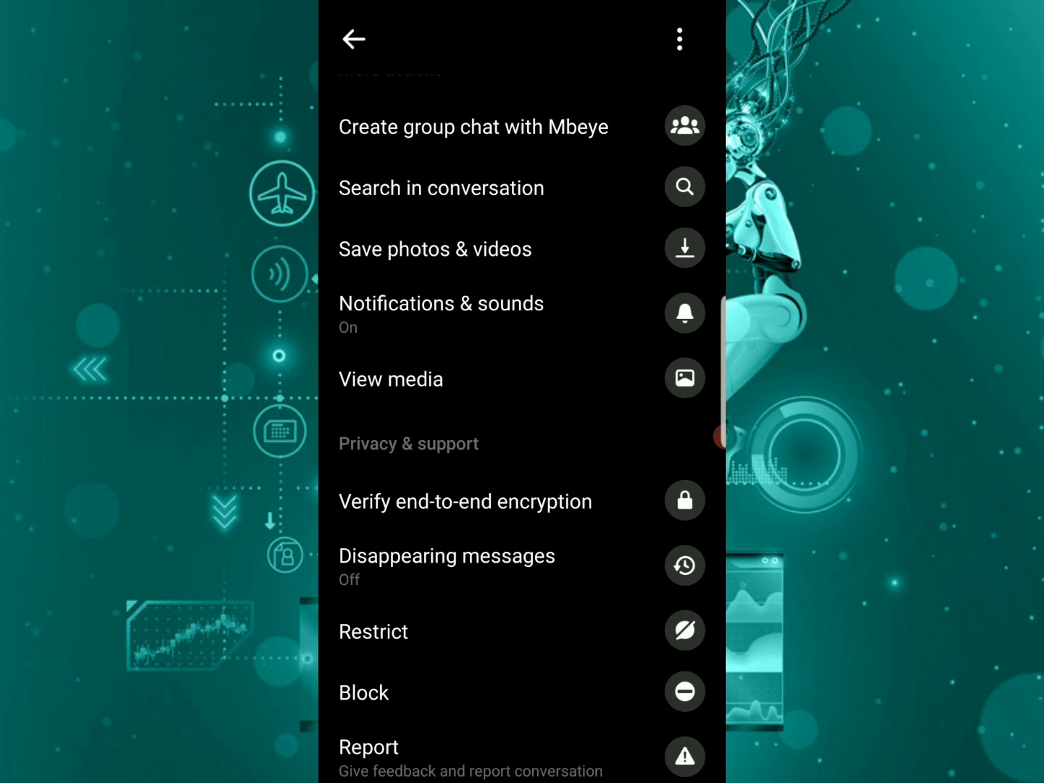
left_click(465, 502)
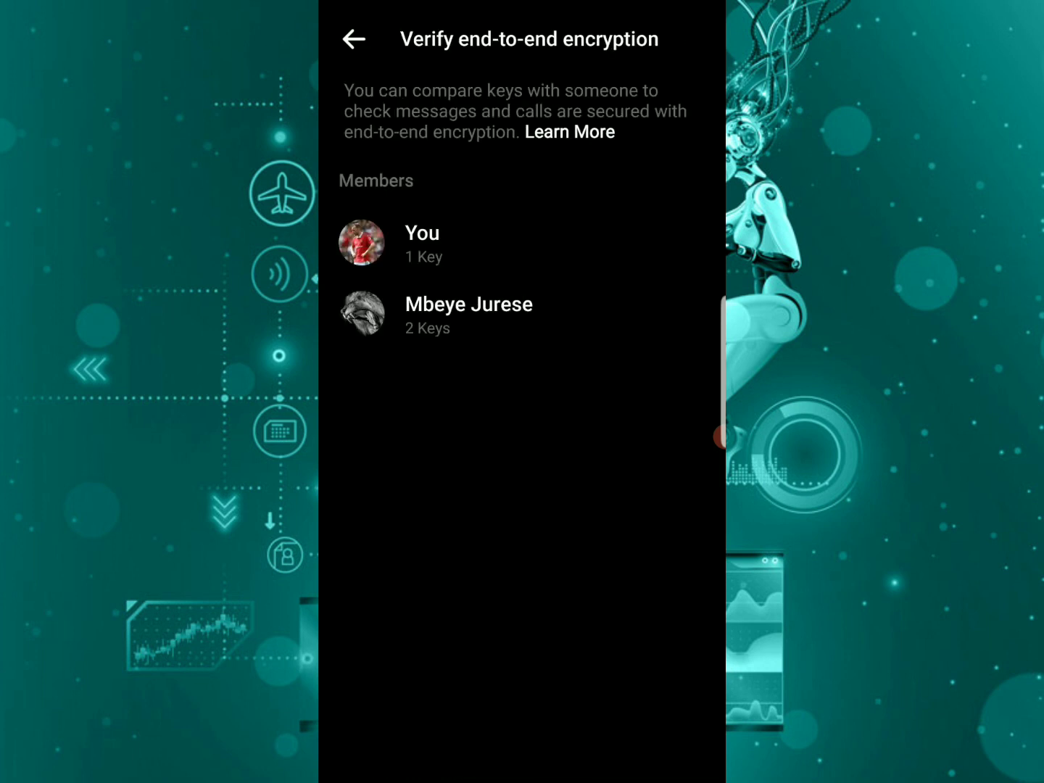
left_click(468, 315)
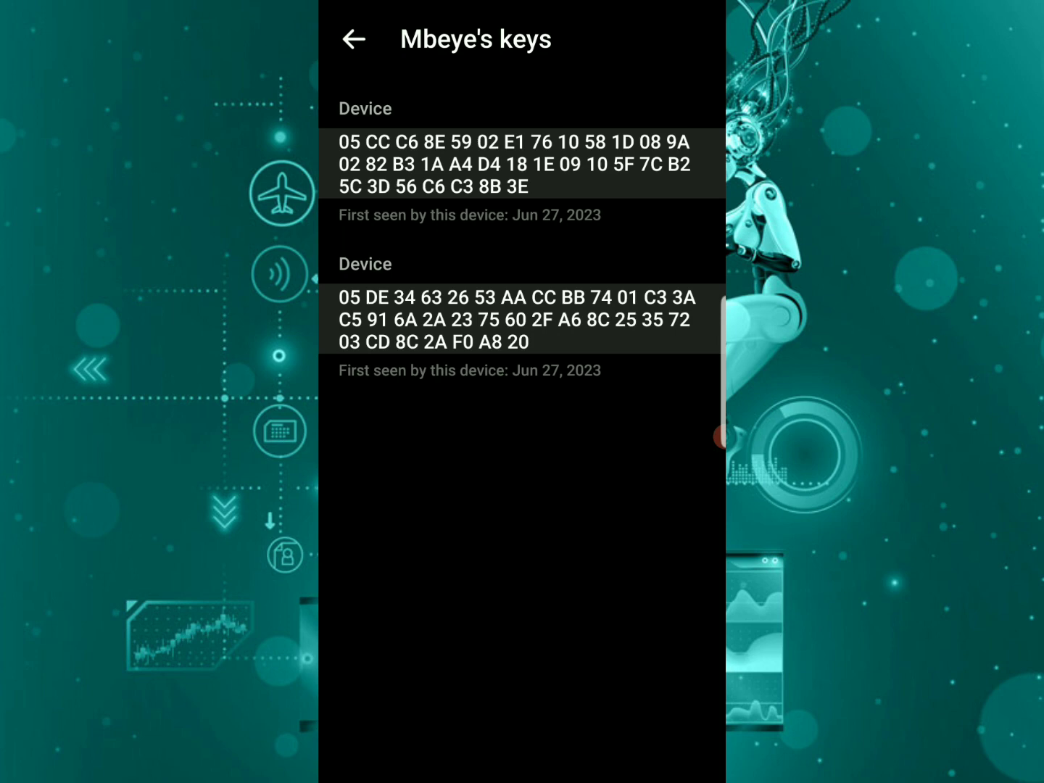
left_click(356, 39)
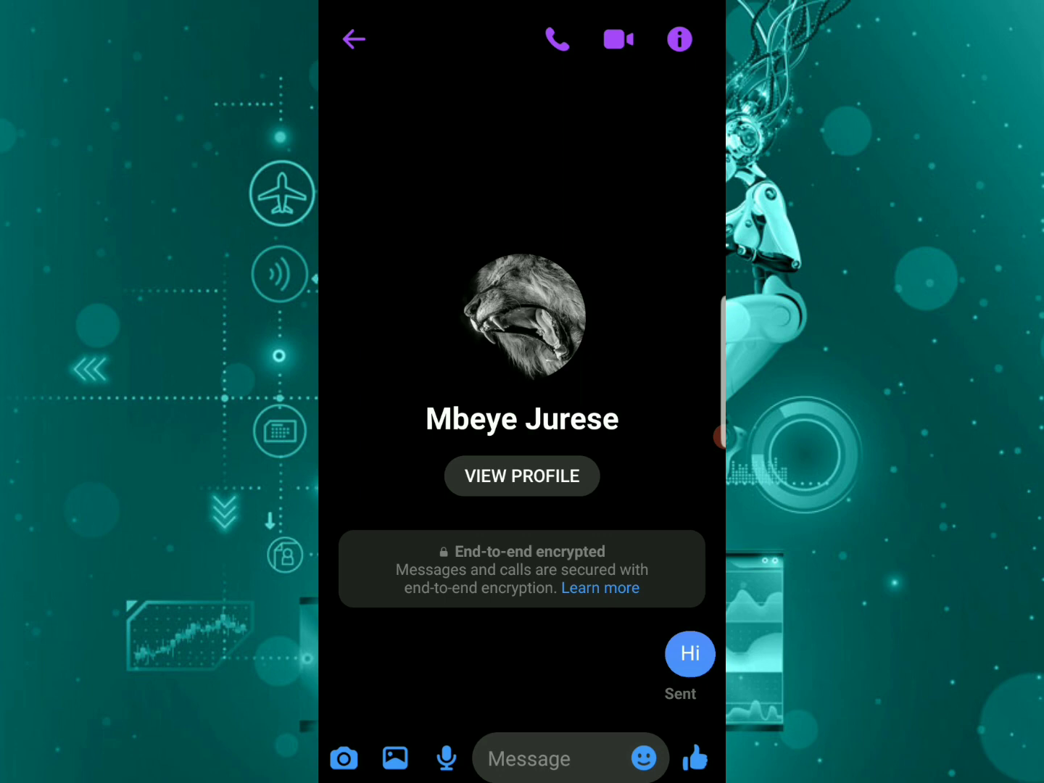
left_click(356, 38)
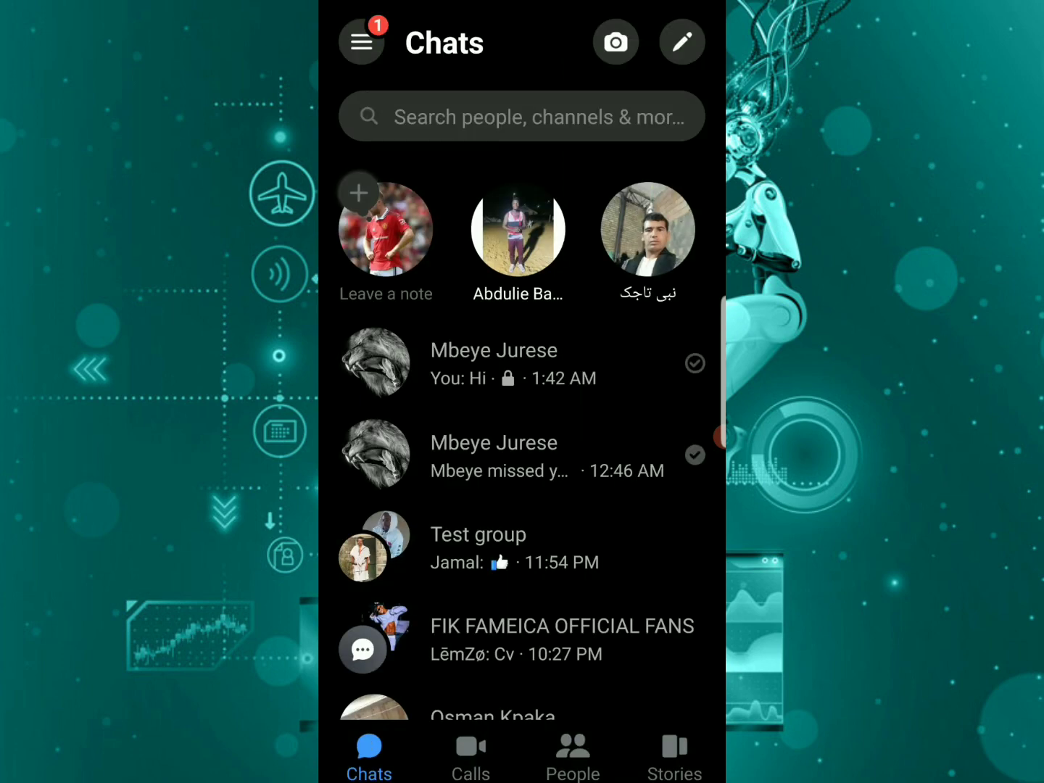
left_click(493, 363)
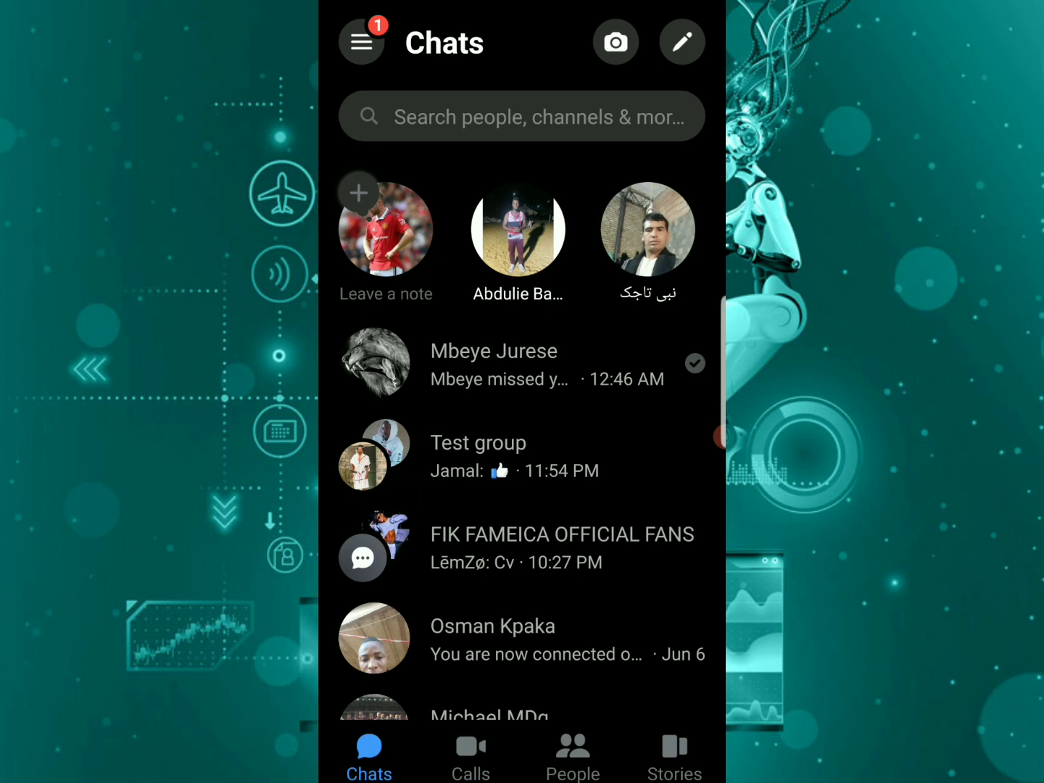
left_click(493, 362)
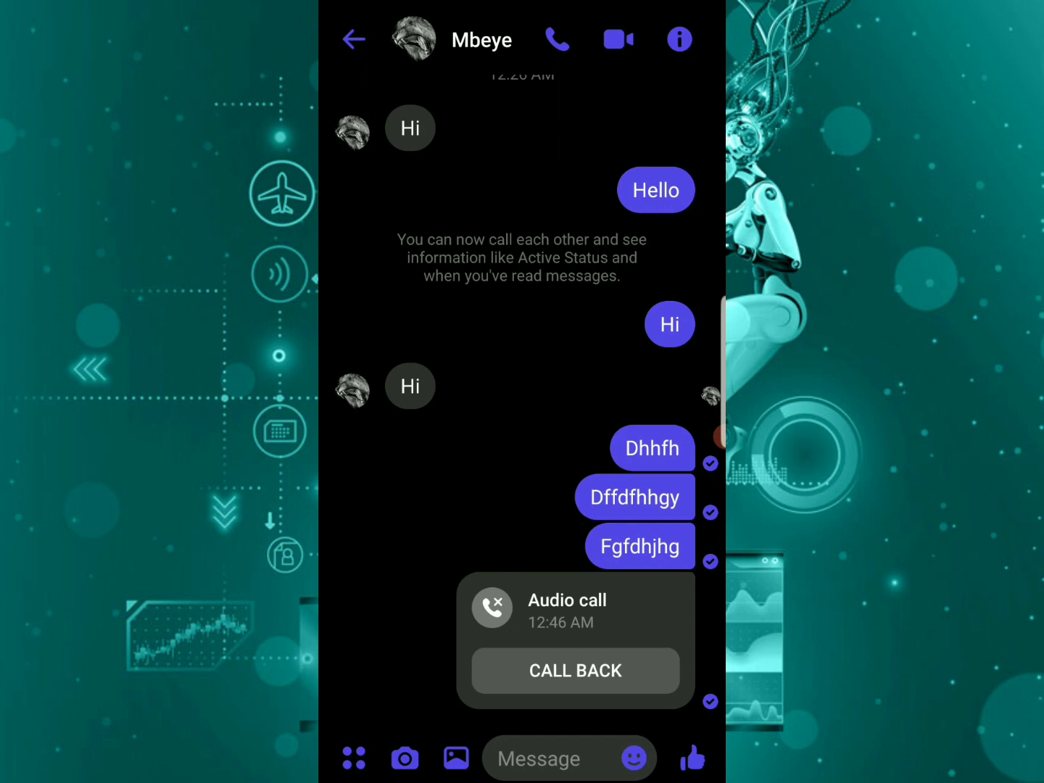
- Browse the regular Mbeye chat's details, then back out to the chats list
left_click(678, 39)
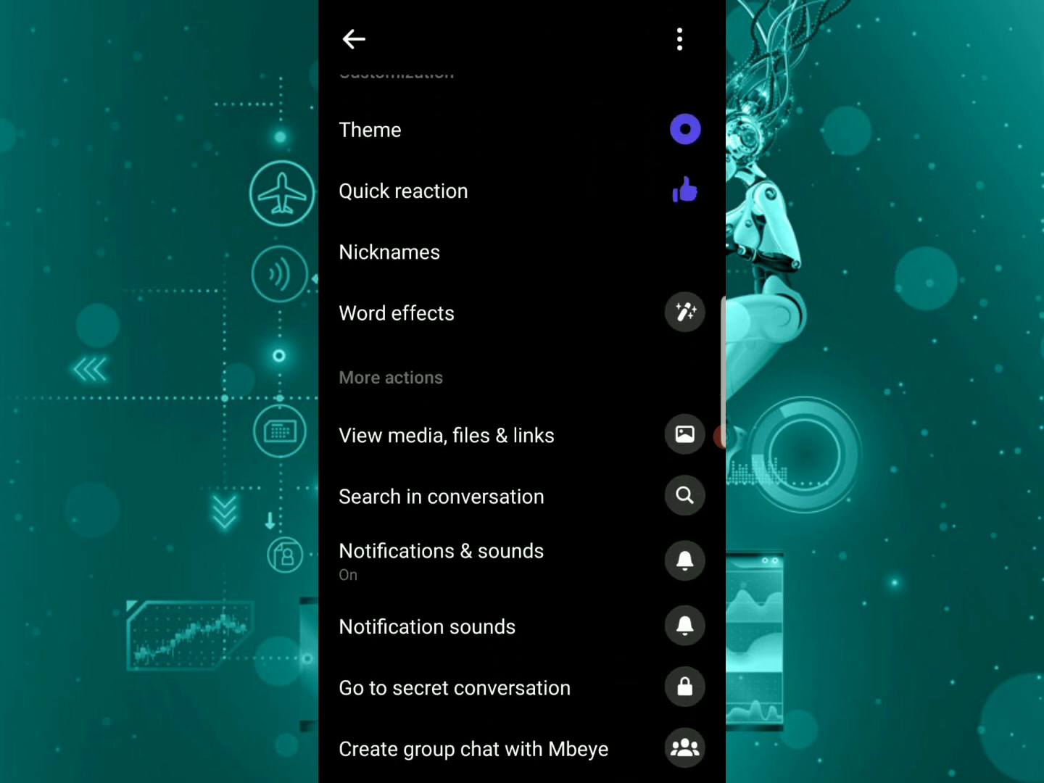
scroll("down", 3)
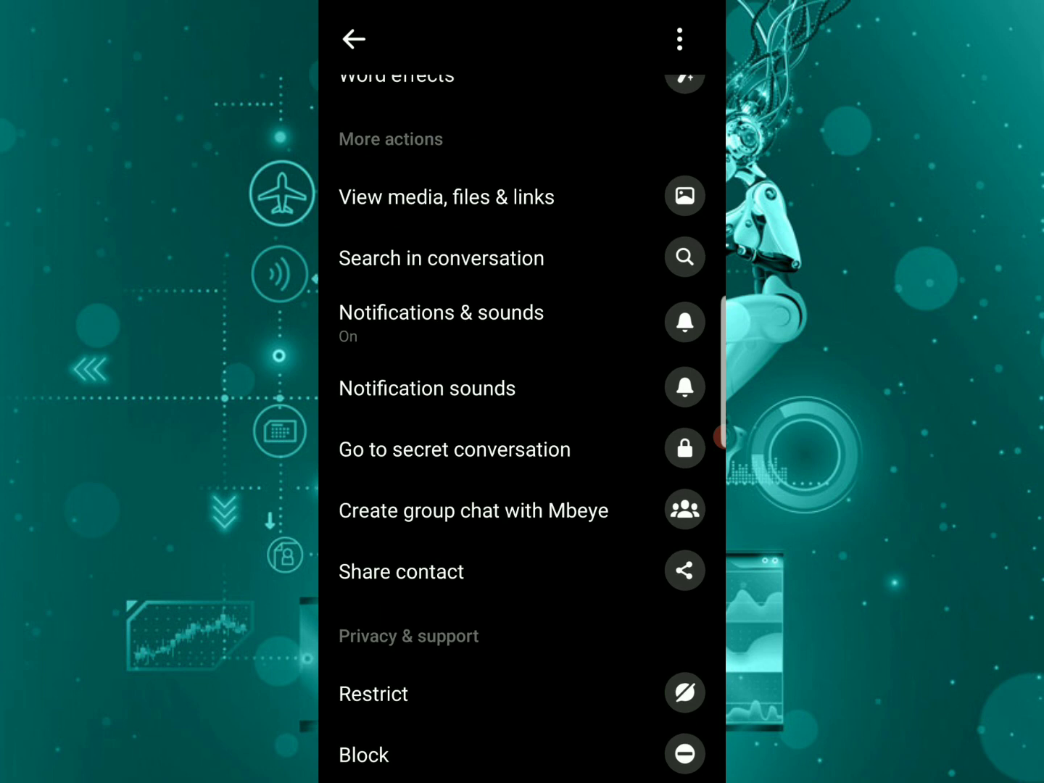
left_click(358, 39)
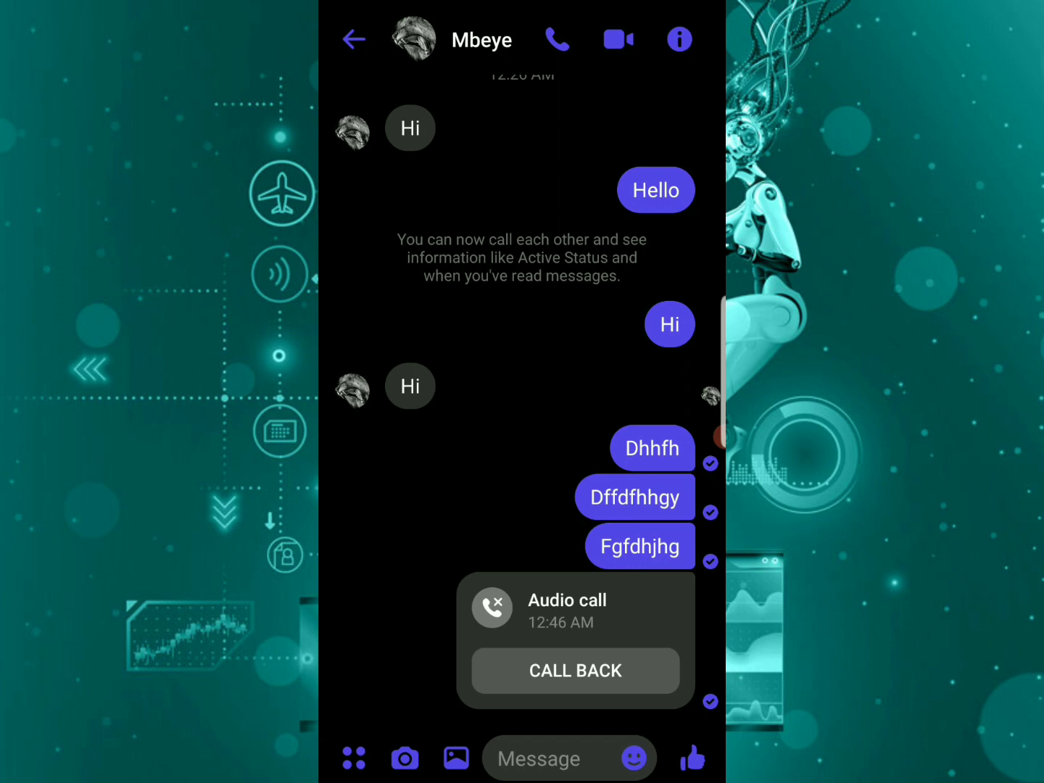
left_click(354, 39)
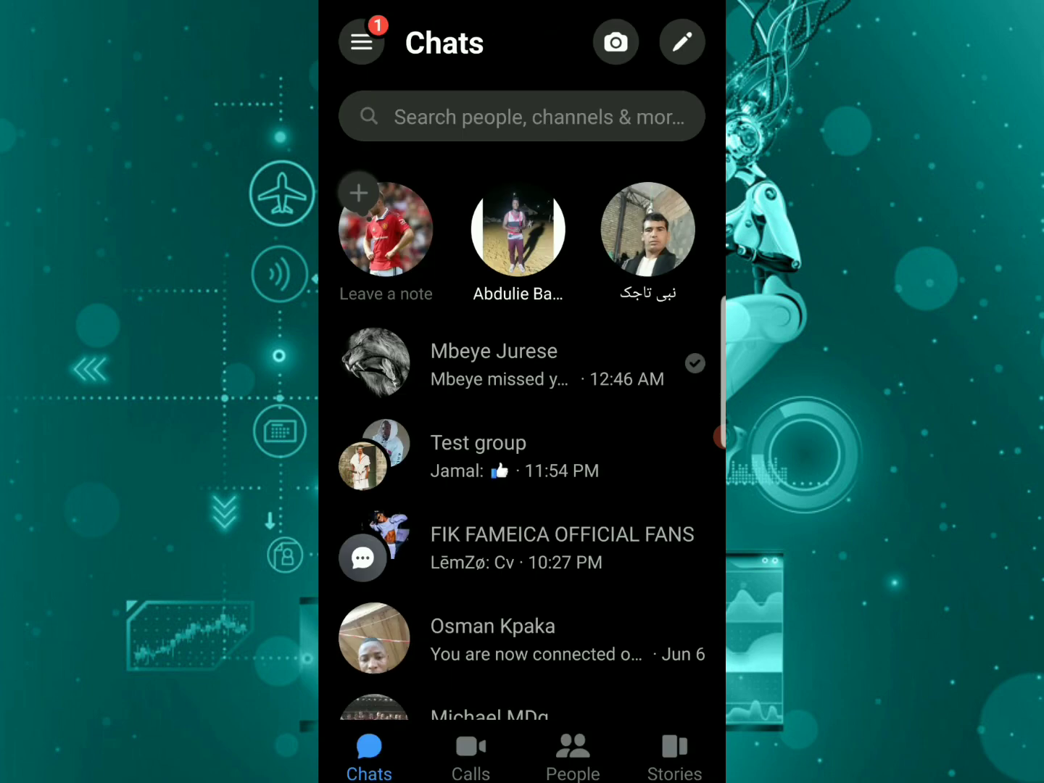